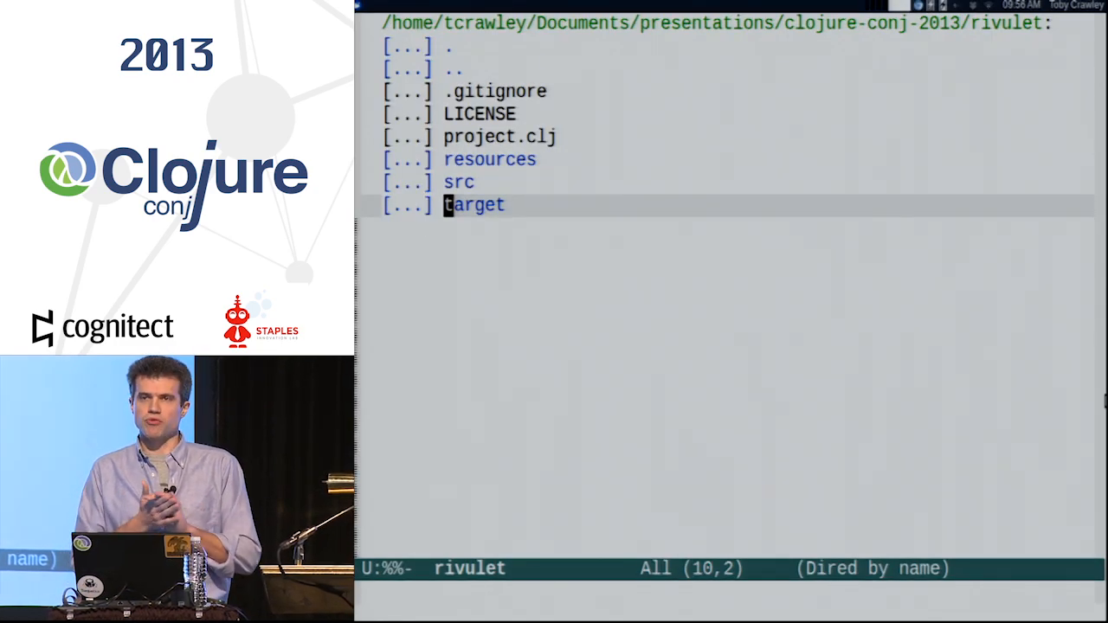
- Start a shell buffer in the rivulet project directory with M-x shell
key(Return)
text(lein vertr)
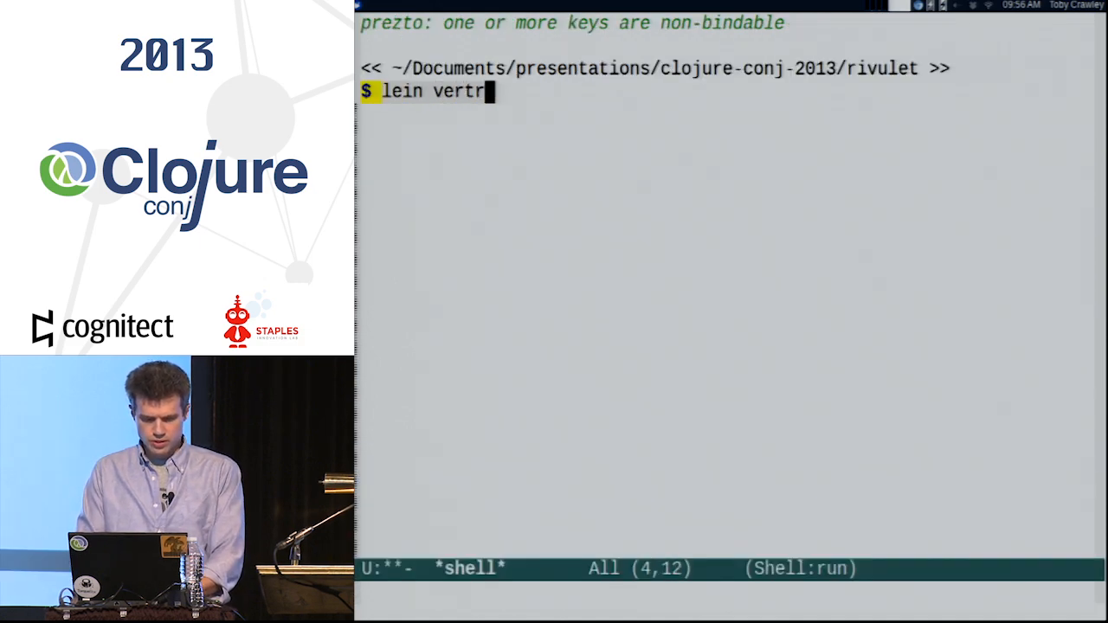
- Complete and run 'lein vertx run' in the shell to launch Rivulet
text(x run)
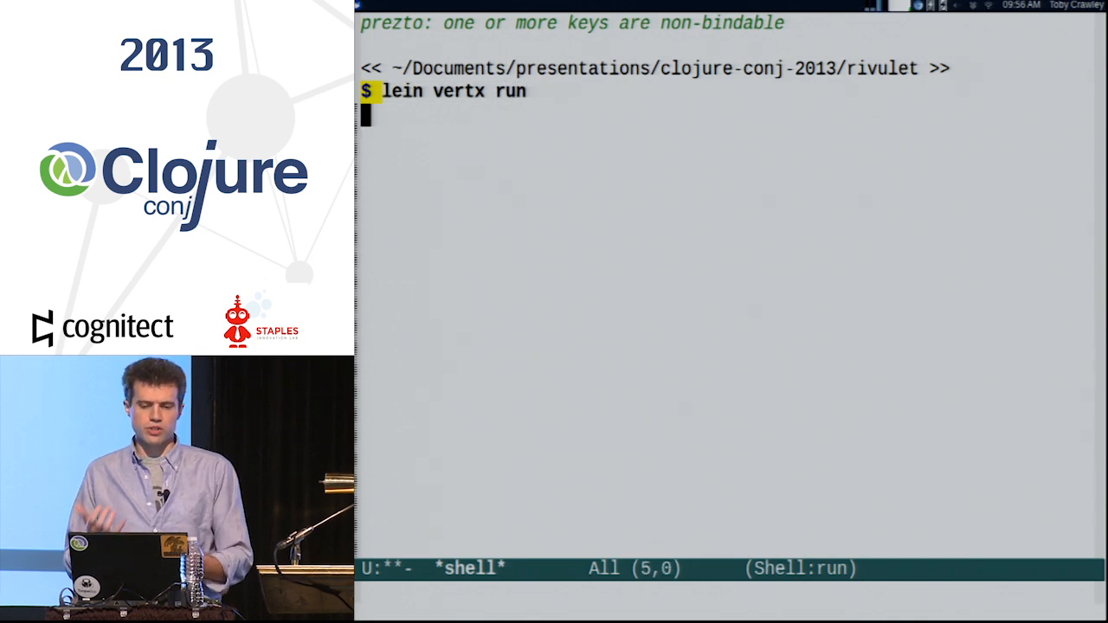
key(Return)
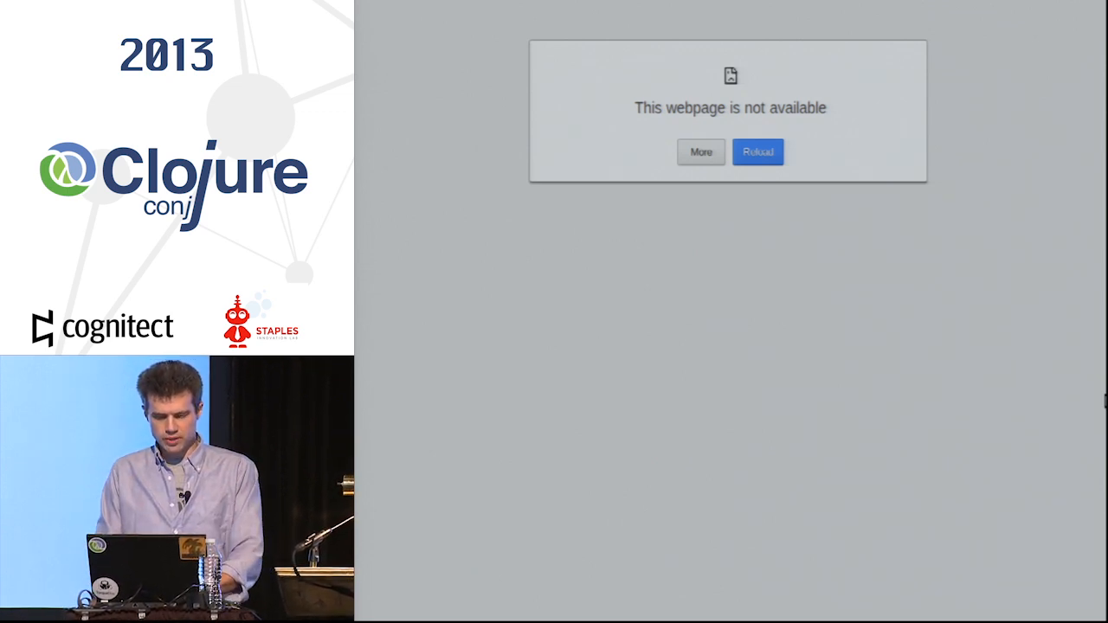
- Reload the Rivulet page now the server is up and show the raw word stream
click(757, 151)
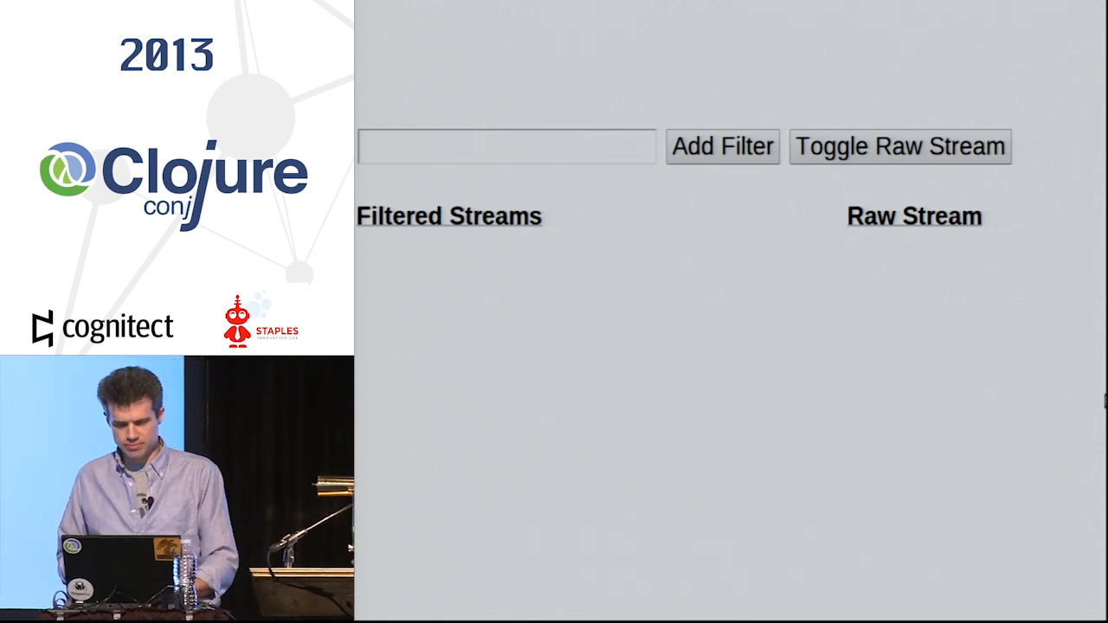
mouse_move(935, 160)
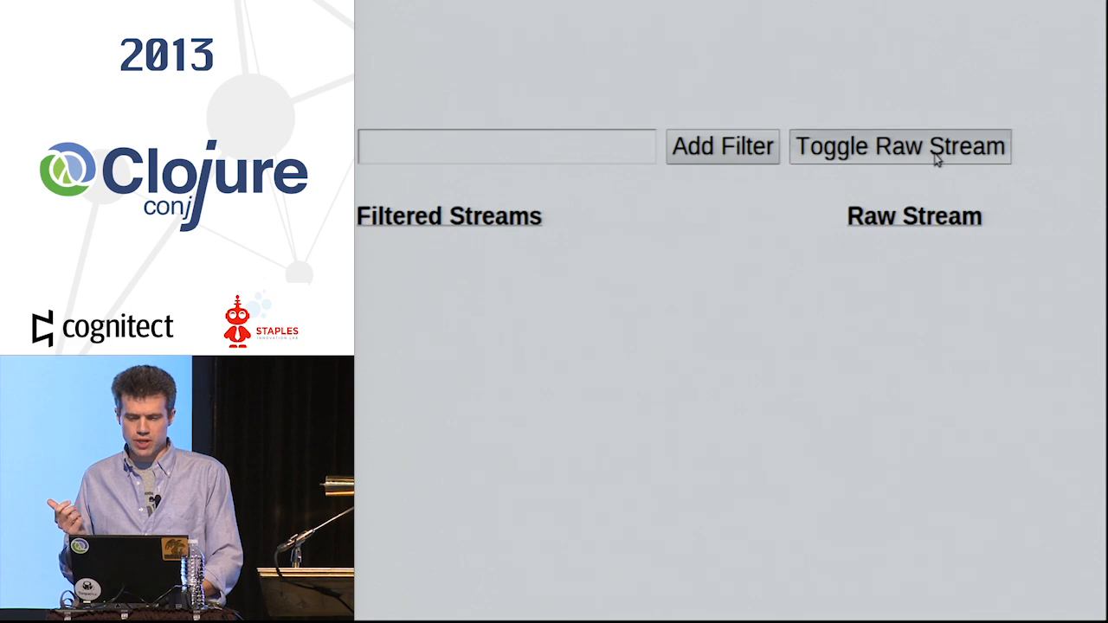
click(899, 146)
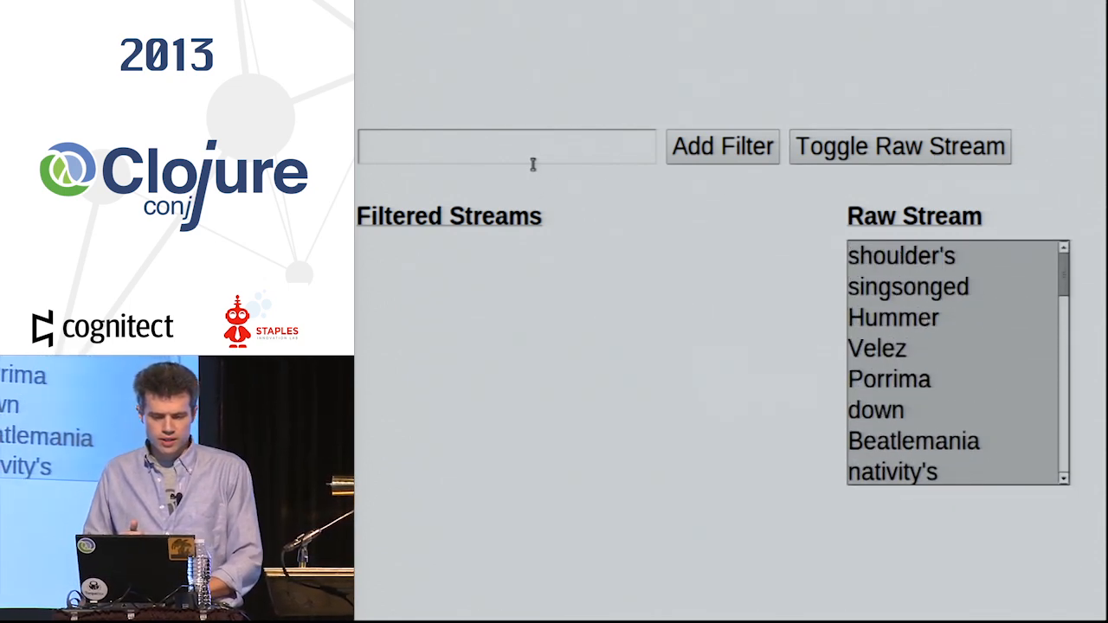
- Add the 'a' and '^[A-Z]' word filters in the Rivulet web app
text(a)
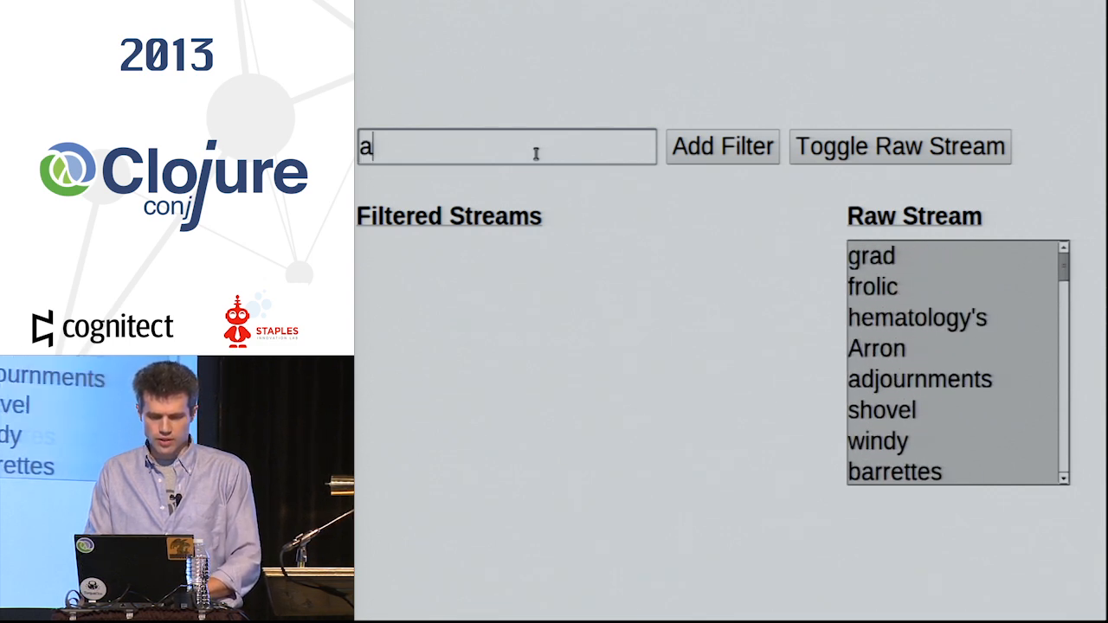
click(722, 146)
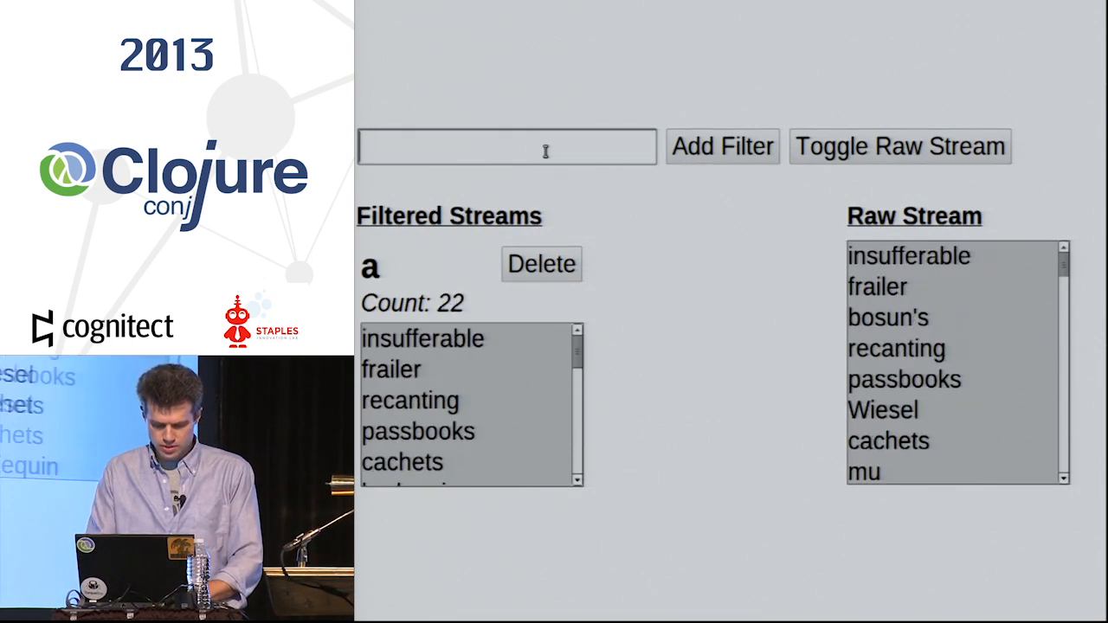
text(^[A-z)
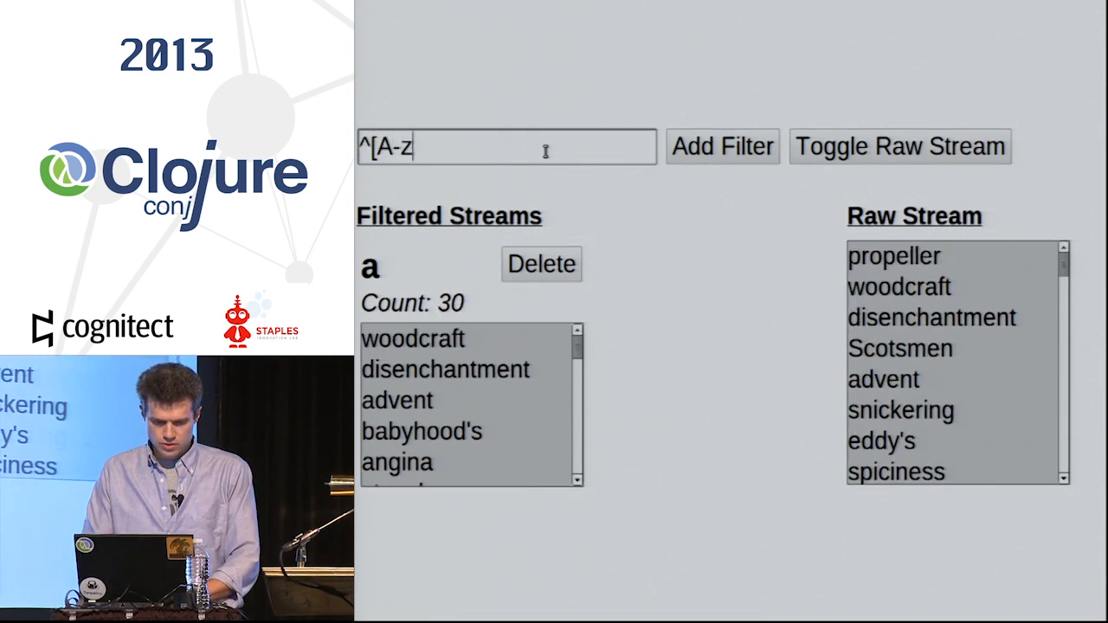
text(Z)
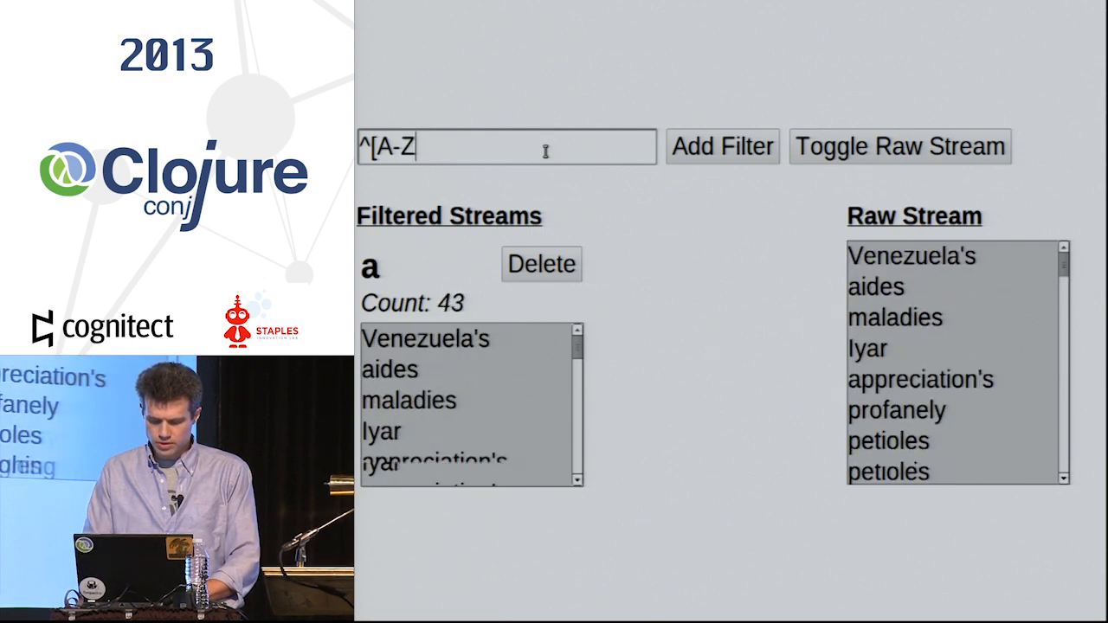
click(722, 147)
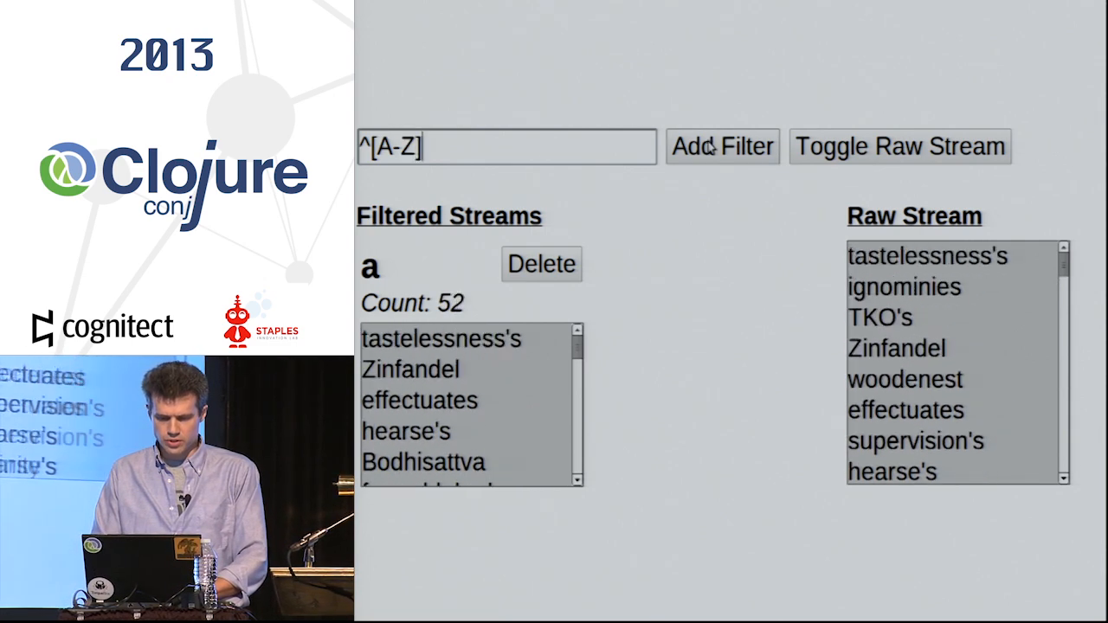
click(722, 146)
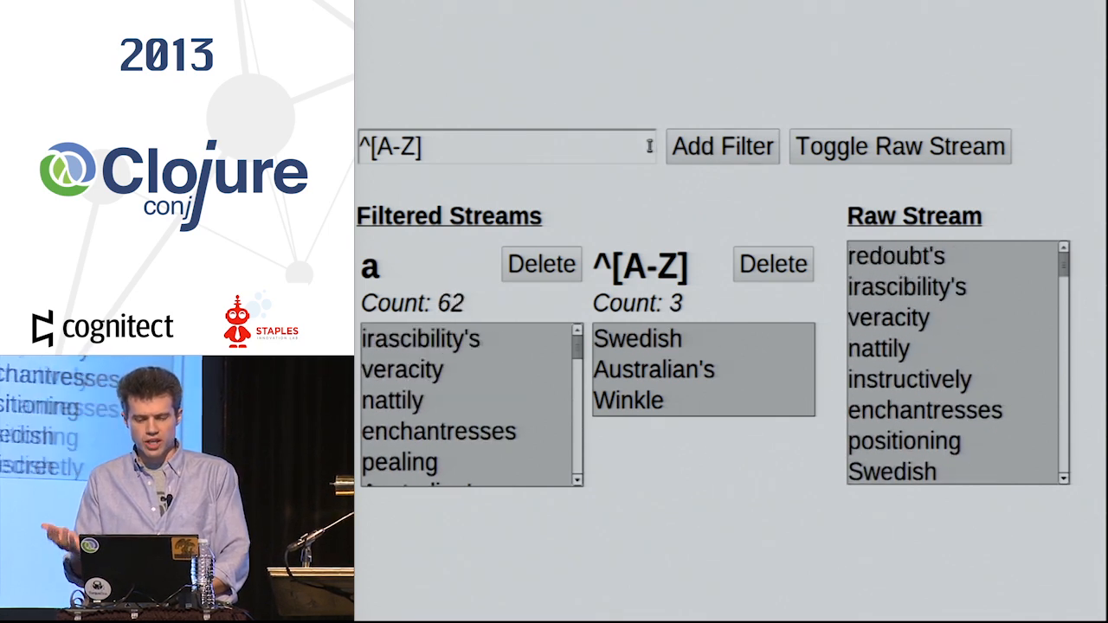
click(772, 264)
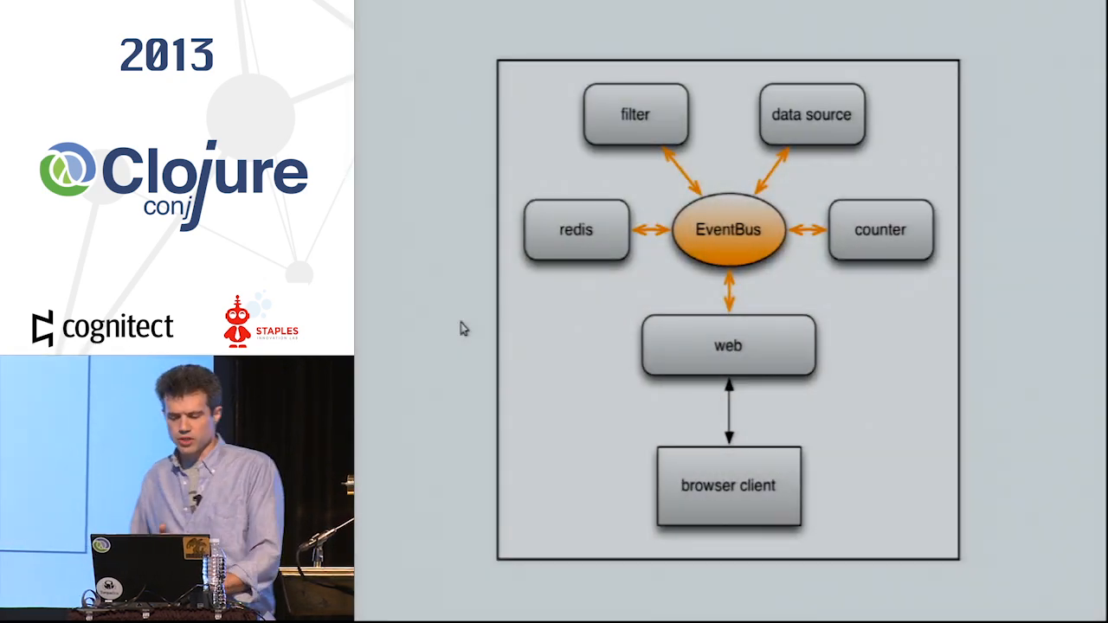
mouse_move(753, 422)
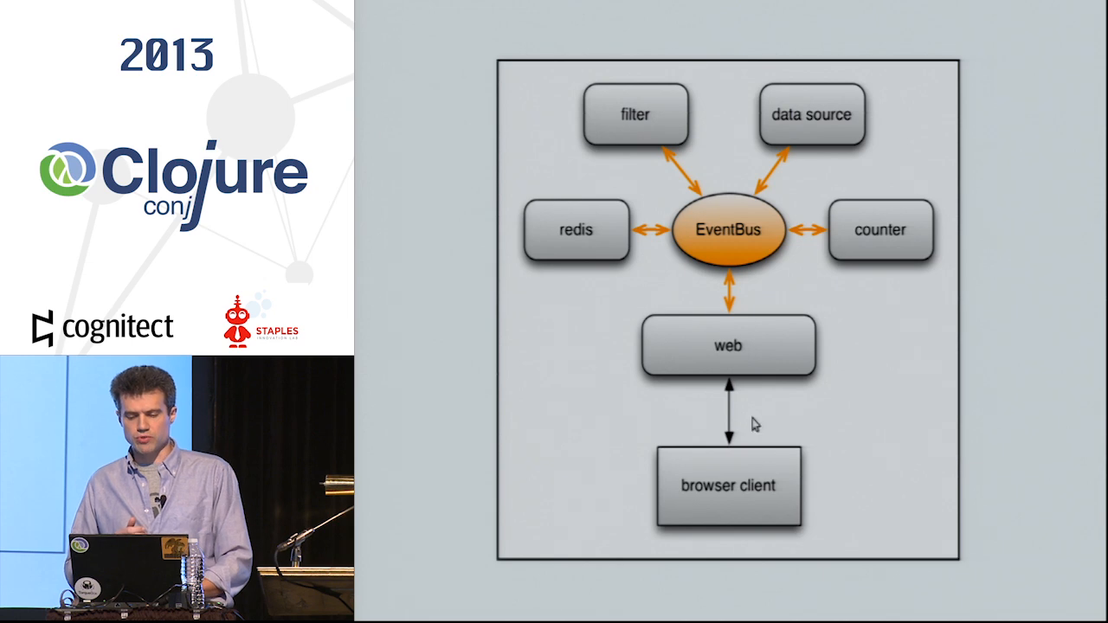
mouse_move(769, 180)
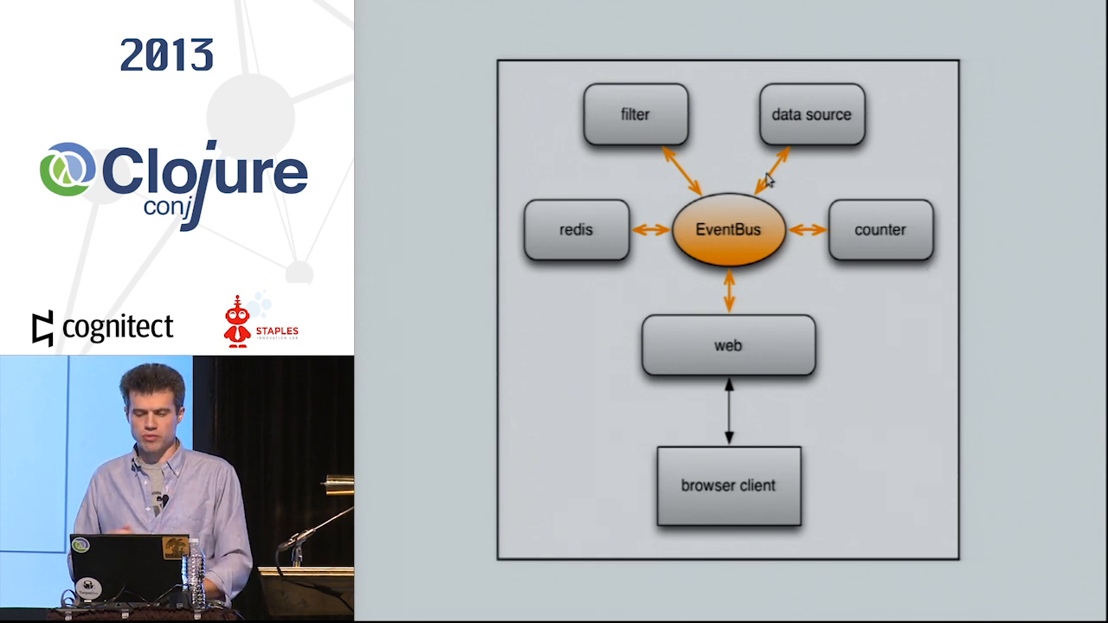
mouse_move(821, 117)
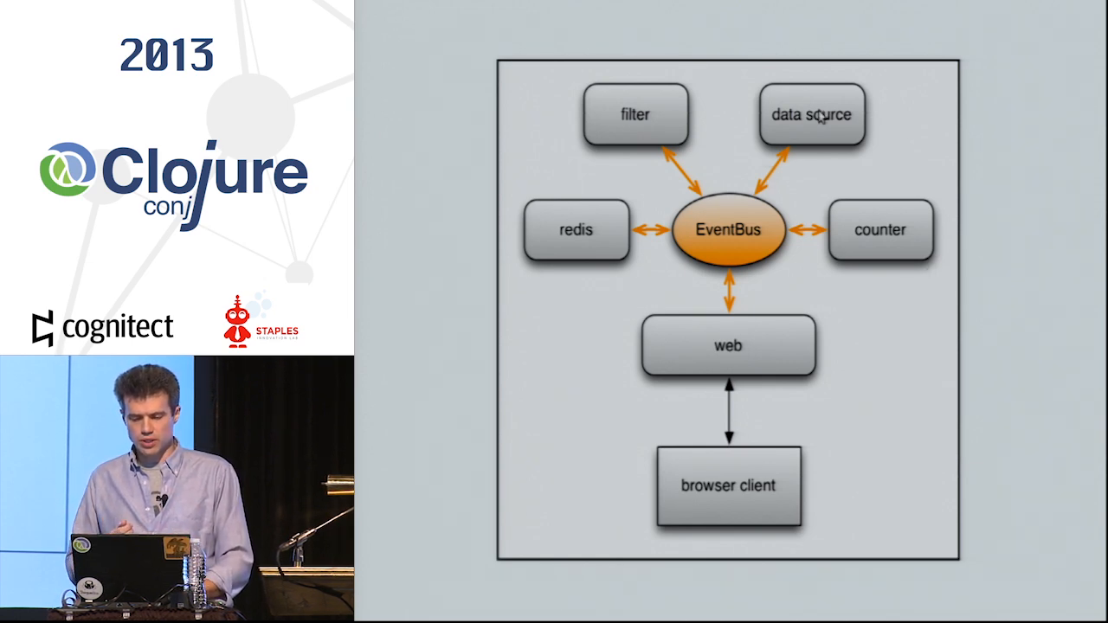
mouse_move(833, 140)
text(d)
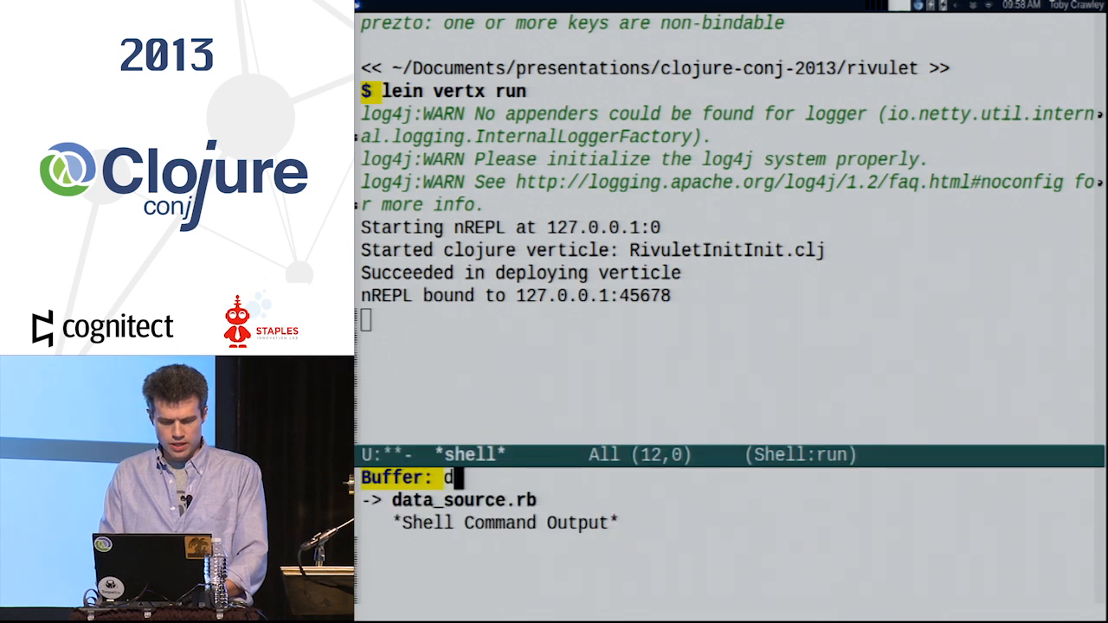
- Switch to the data_source.rb buffer with the random-word publishing code
key(Return)
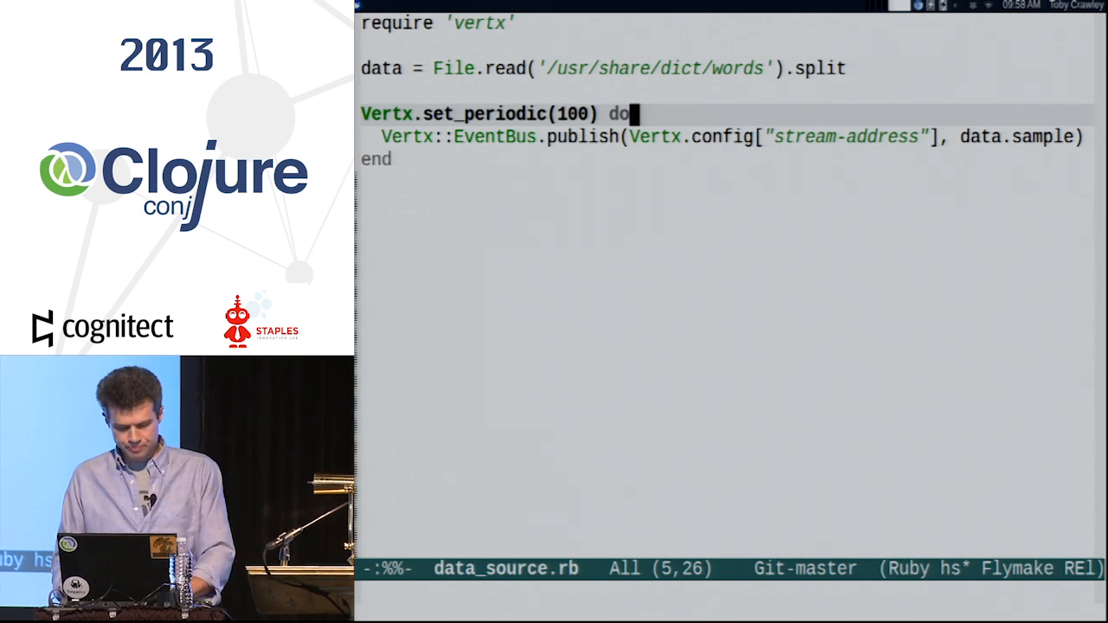
key(End)
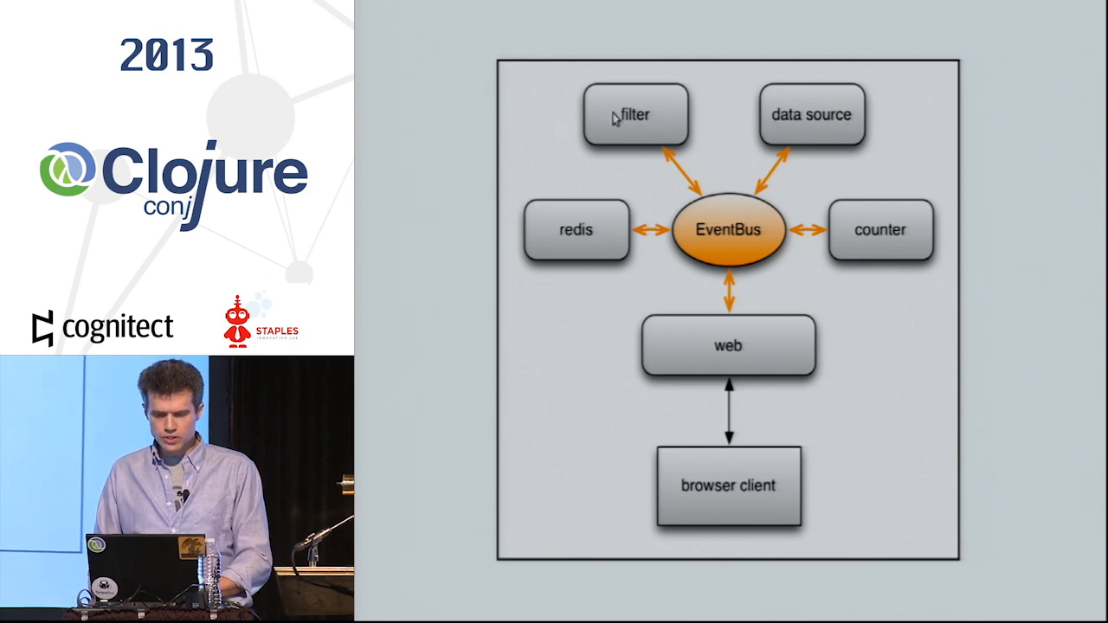
mouse_move(657, 111)
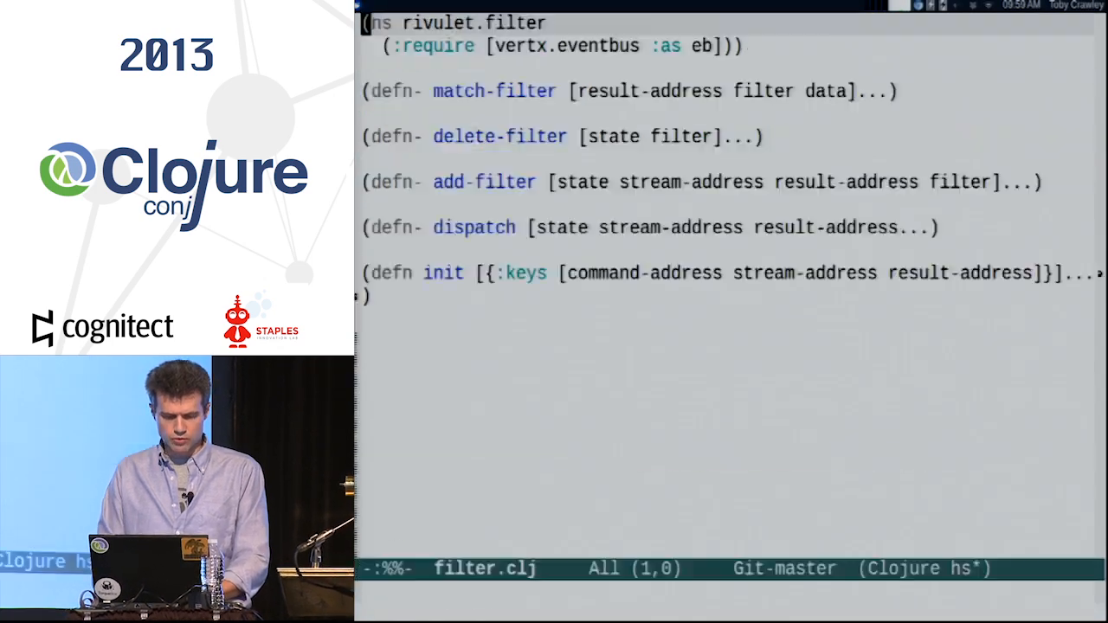
- Move down to the require clause in filter.clj and mark it
key(Down)
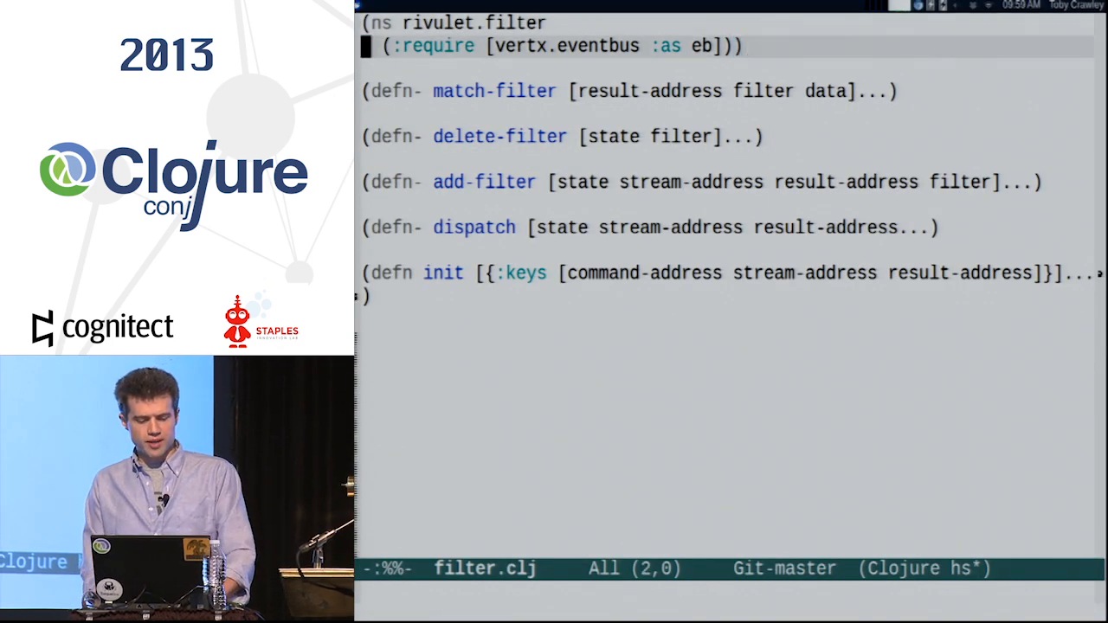
key(ctrl+space)
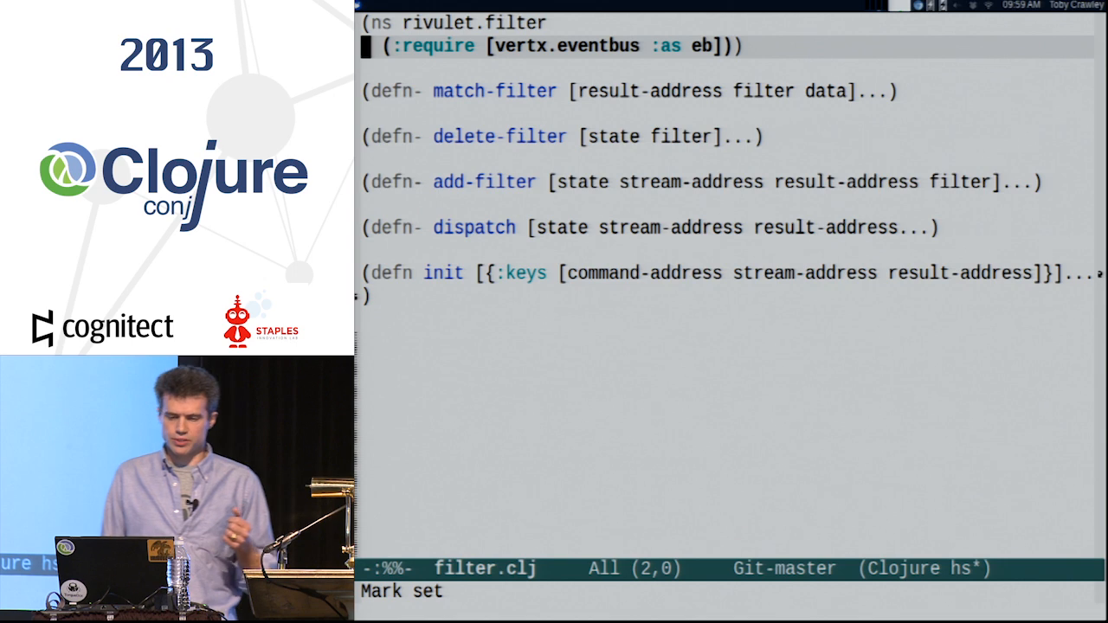
key(down)
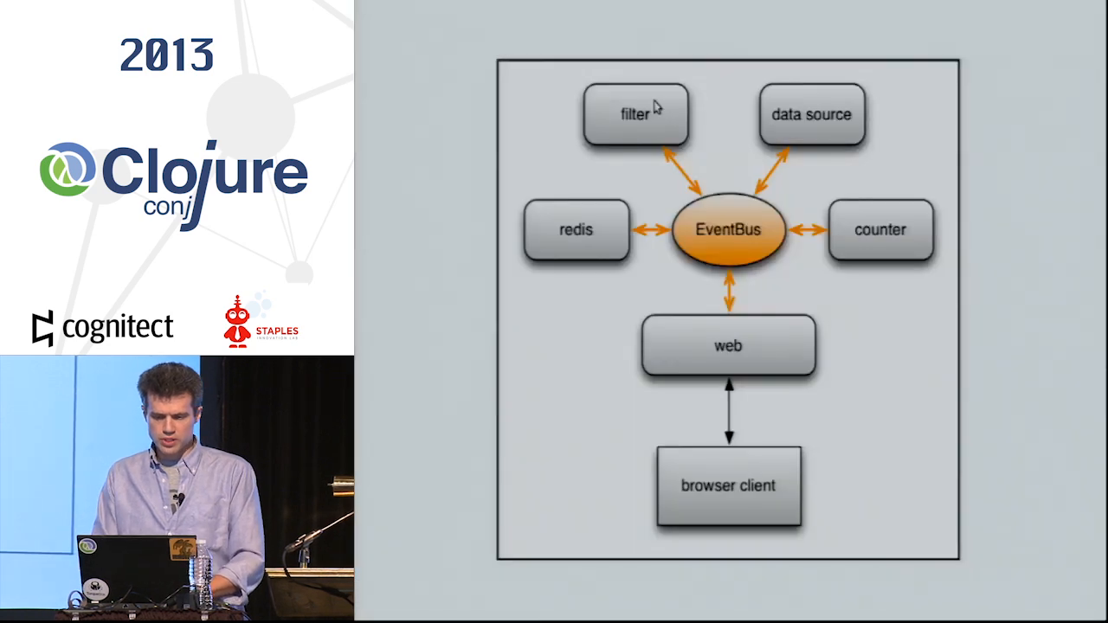
mouse_move(636, 124)
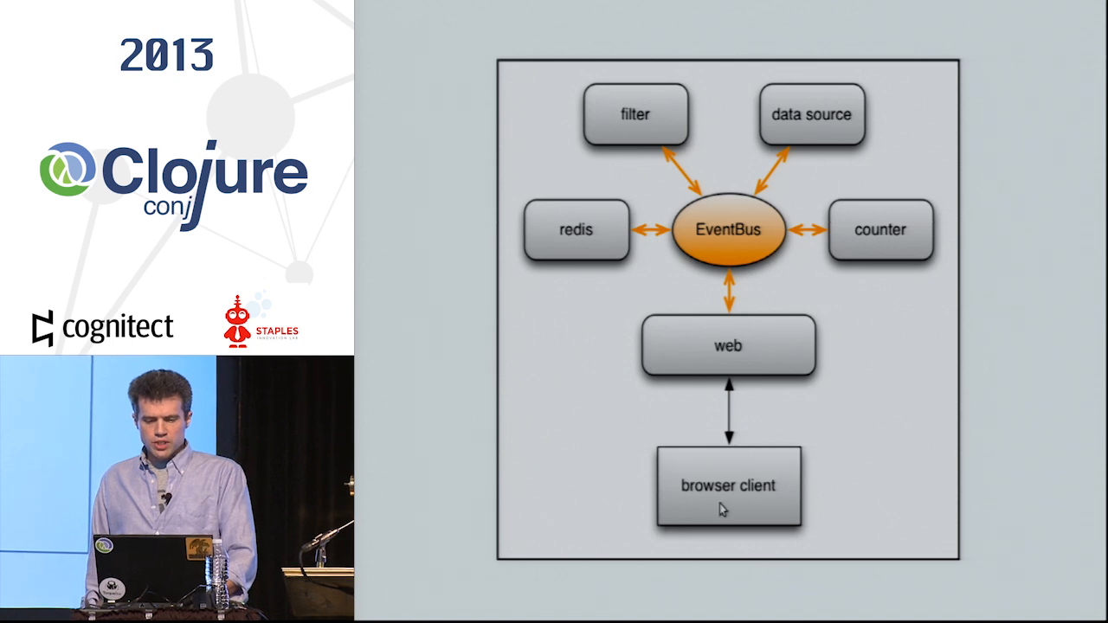
mouse_move(751, 493)
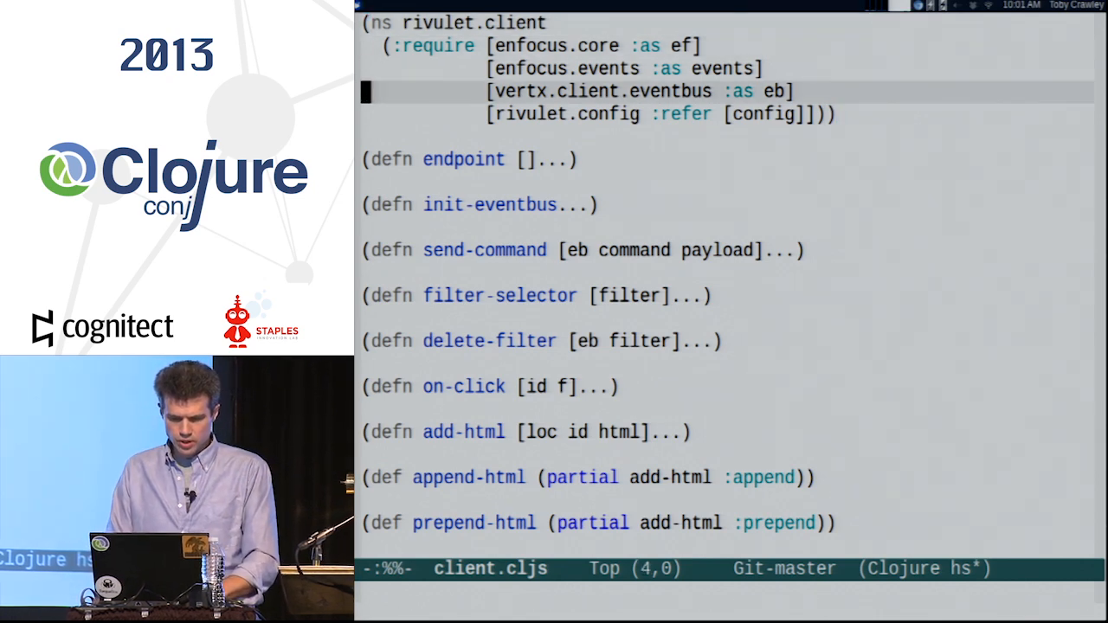
- Unfold the send-command defn in client.cljs to reveal its eb/publish call
key(ctrl+space)
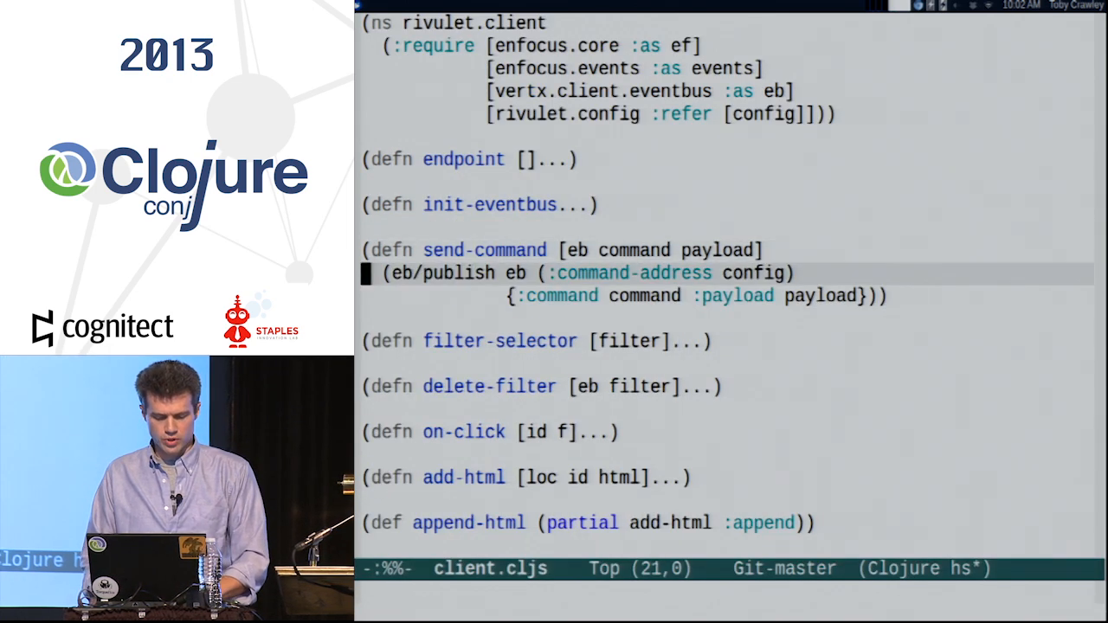
key(ctrl+space)
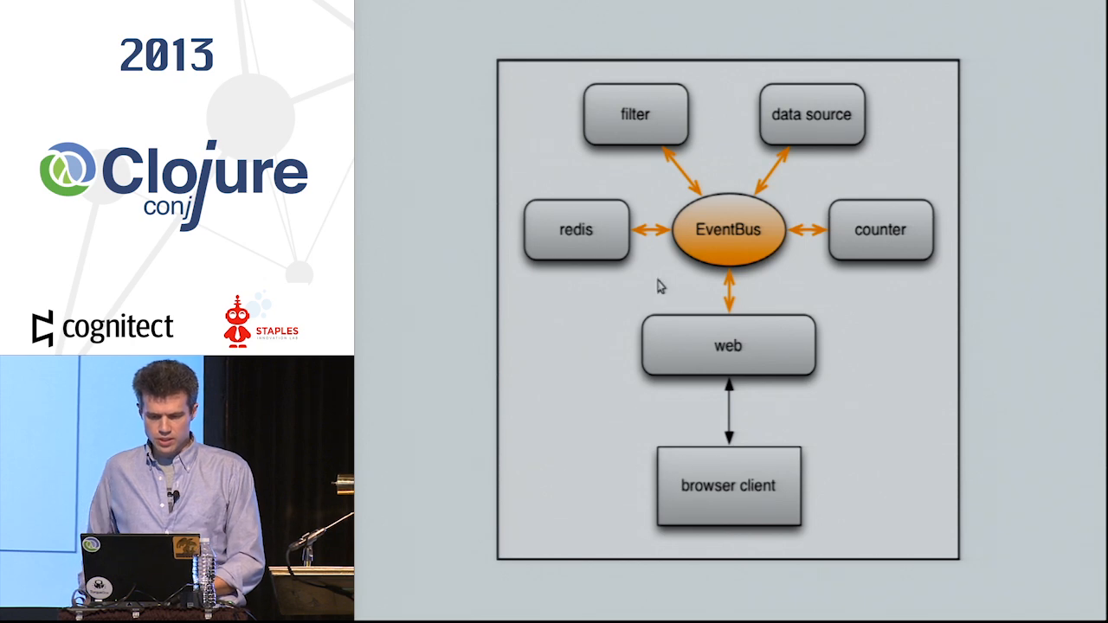
mouse_move(688, 494)
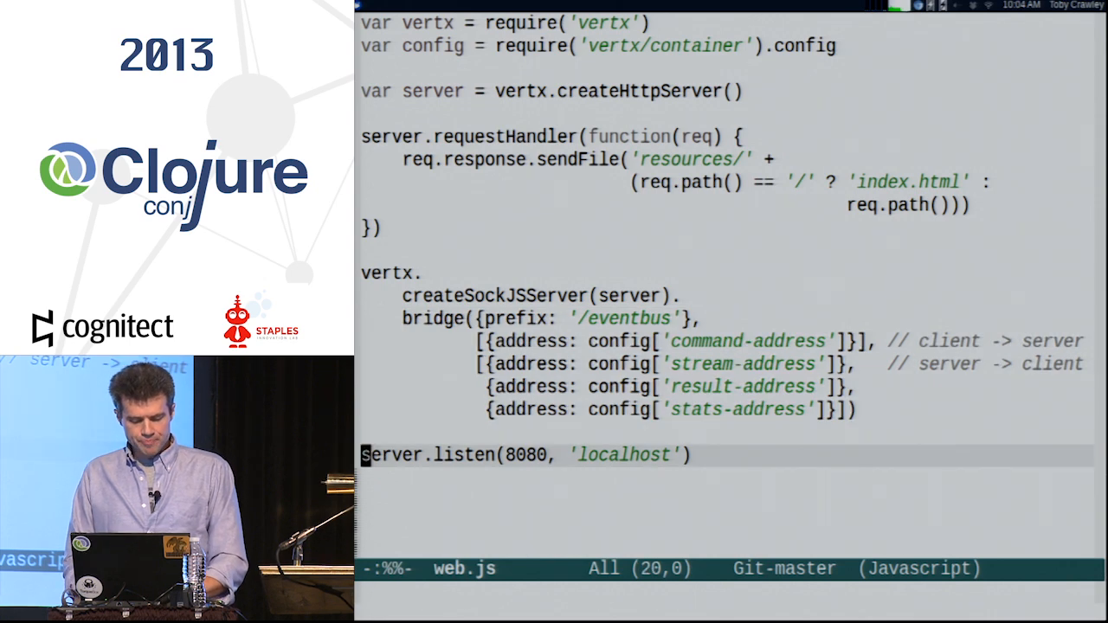
- Bring up the EventBus architecture diagram slide
key(End)
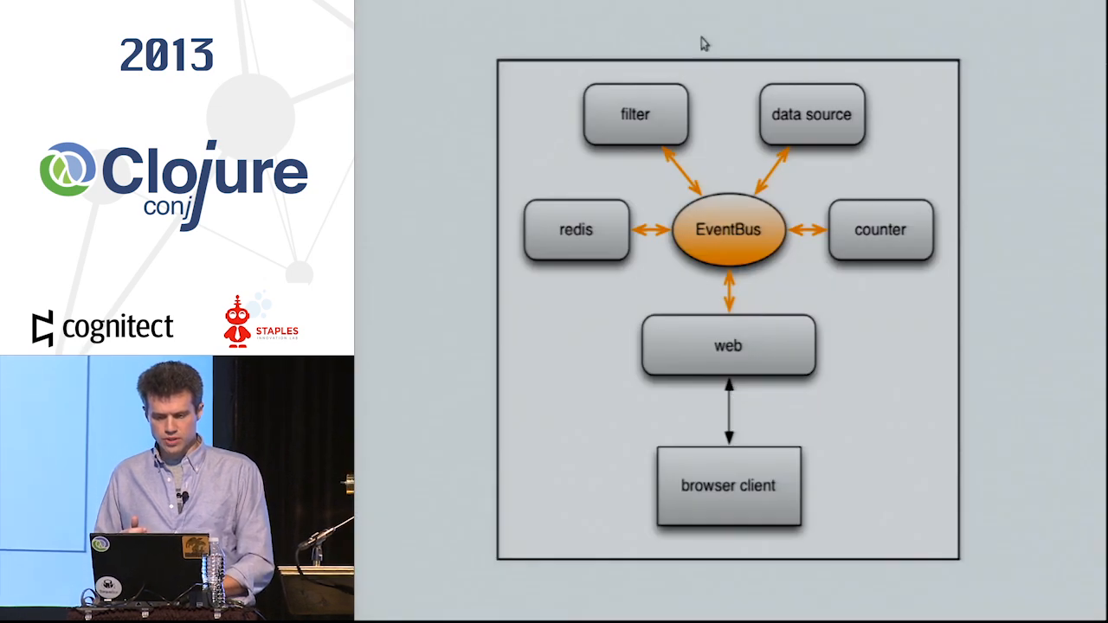
mouse_move(713, 290)
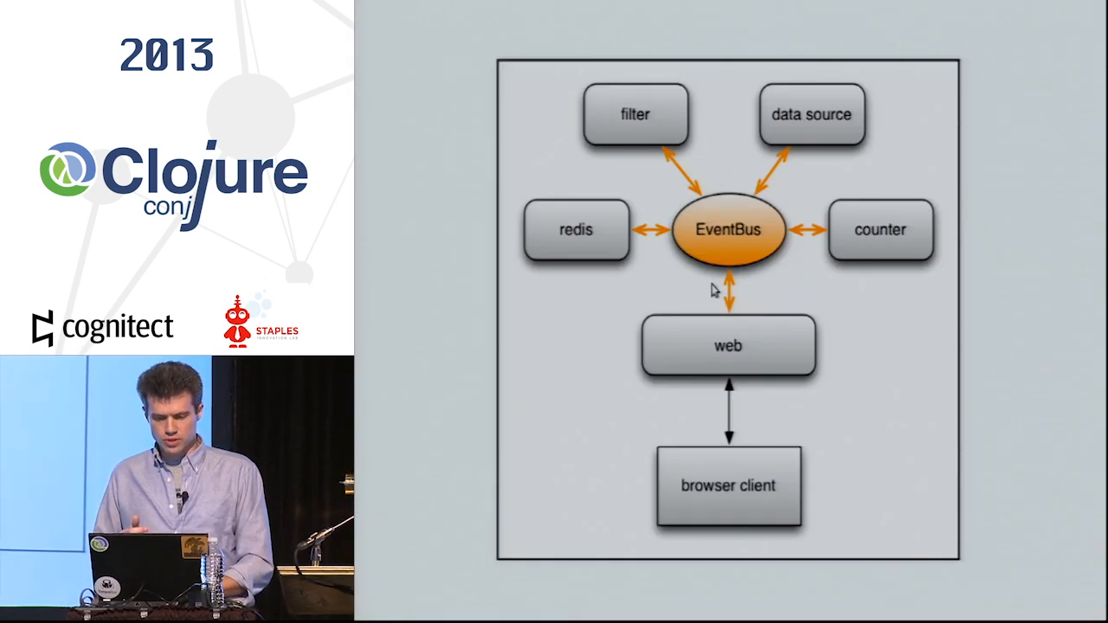
mouse_move(737, 338)
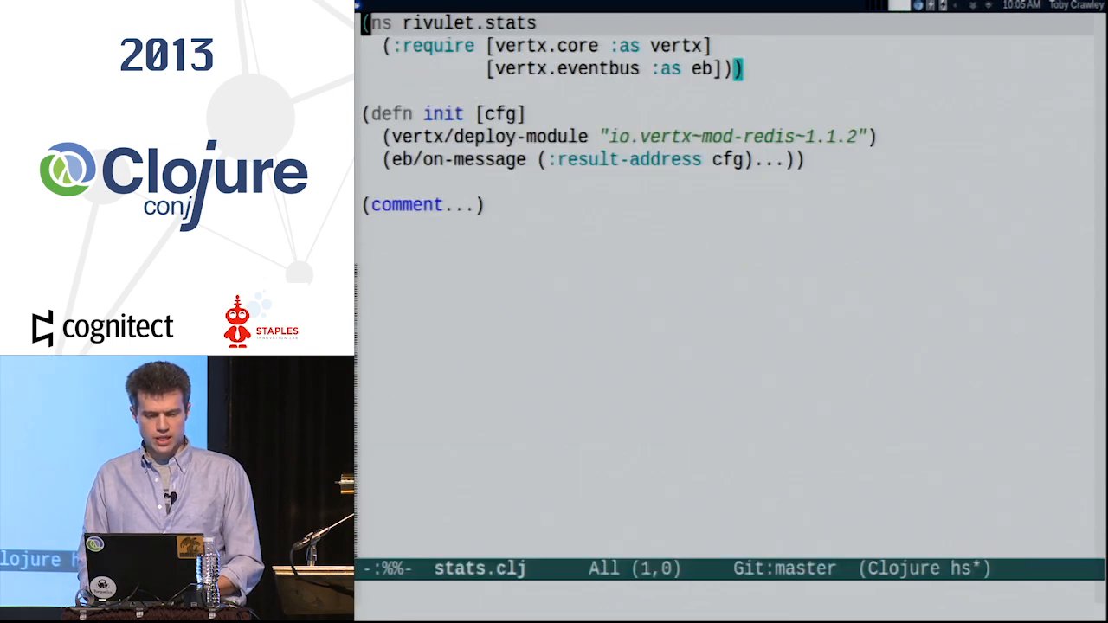
- Expand the collapsed on-message handler inside stats.clj's init function
key(Down)
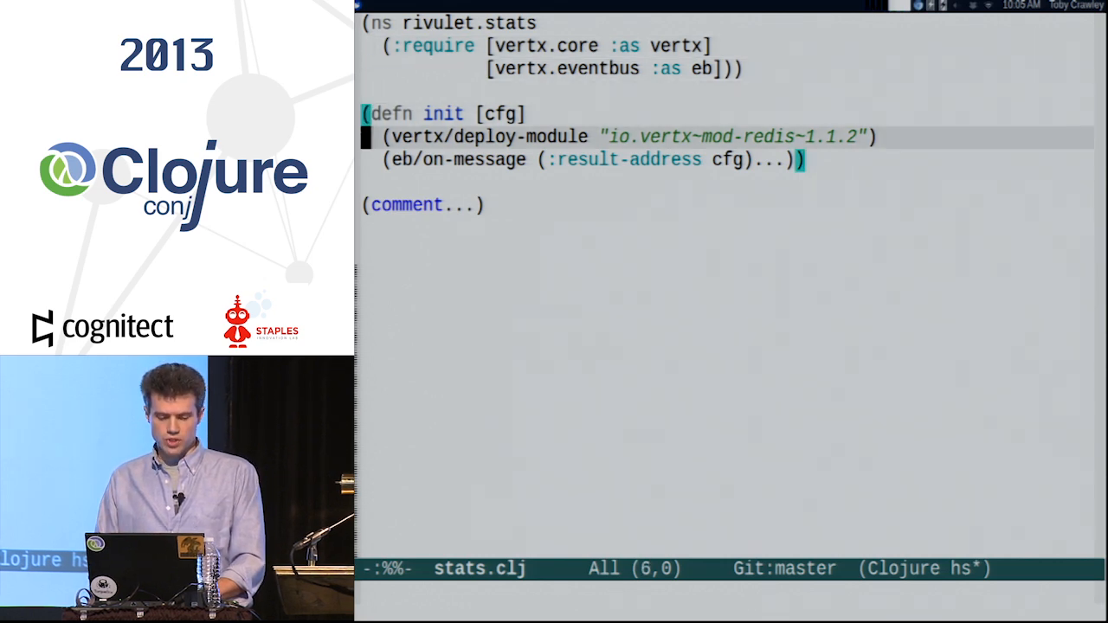
key(ctrl+space)
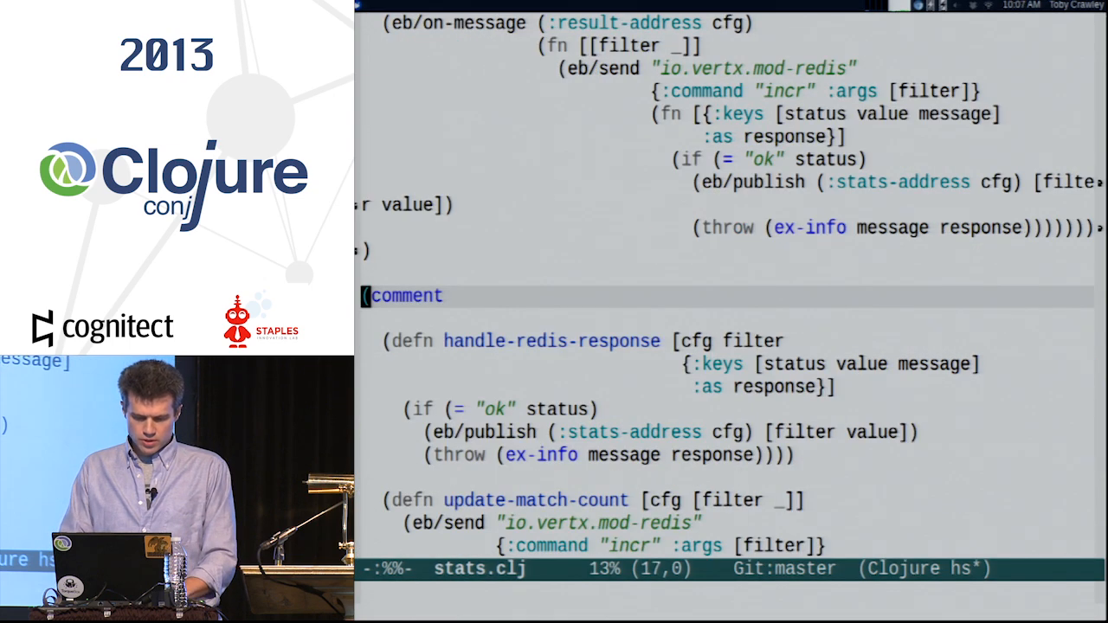
- Scroll down to the refactored handle-redis-response and update-match-count defns
scroll(down, 3)
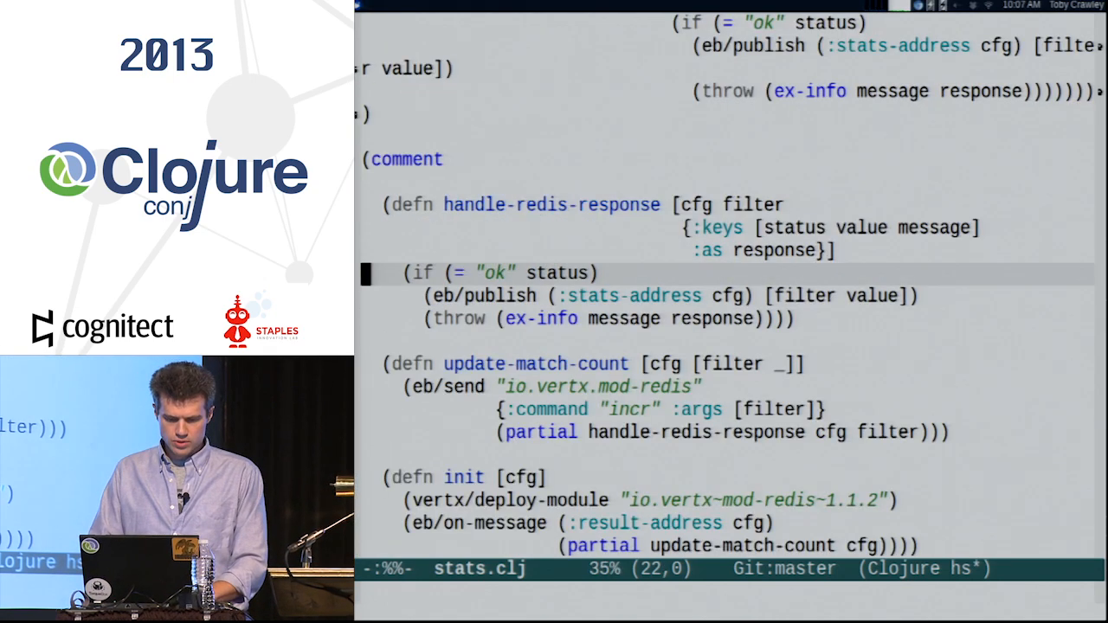
scroll(down, 3)
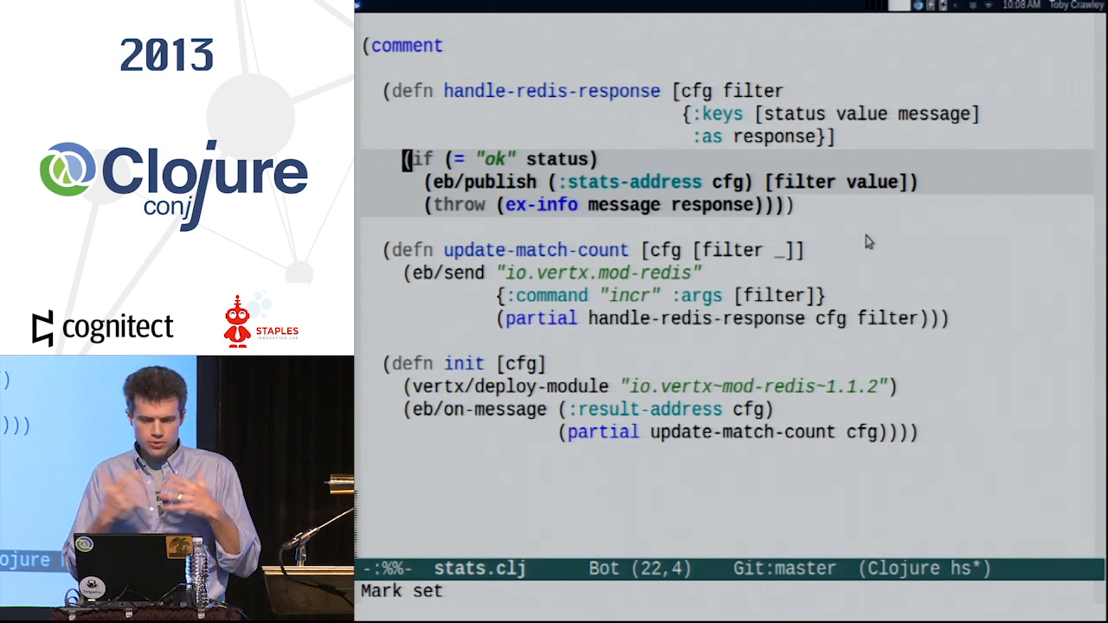
- Bring up stats_ca.clj, the core.async version of the stats code
key(ctrl+g)
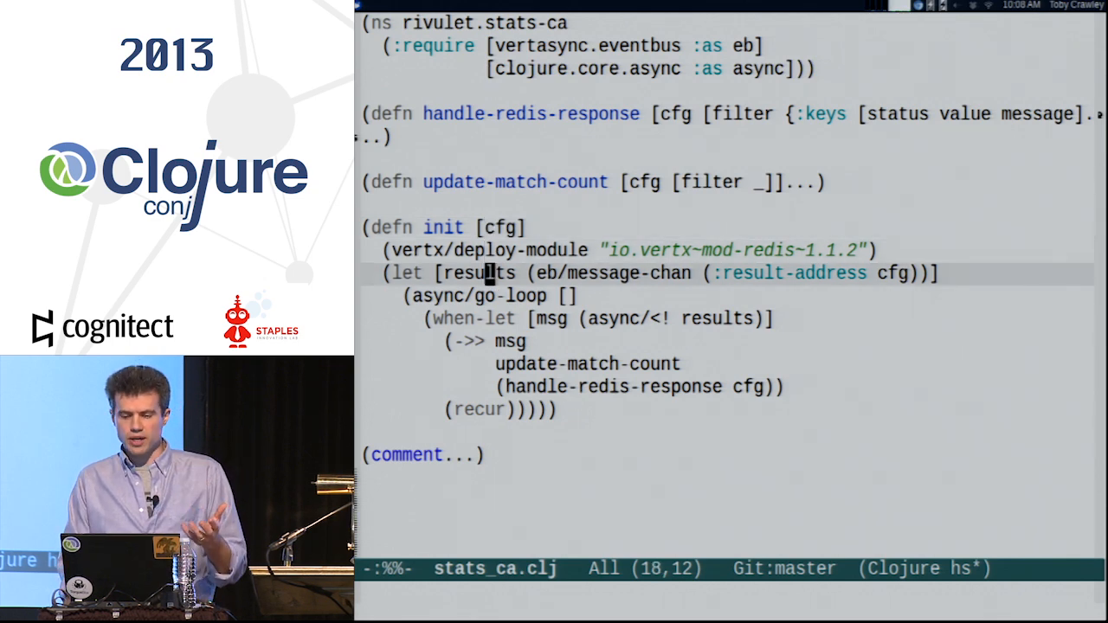
mouse_move(580, 272)
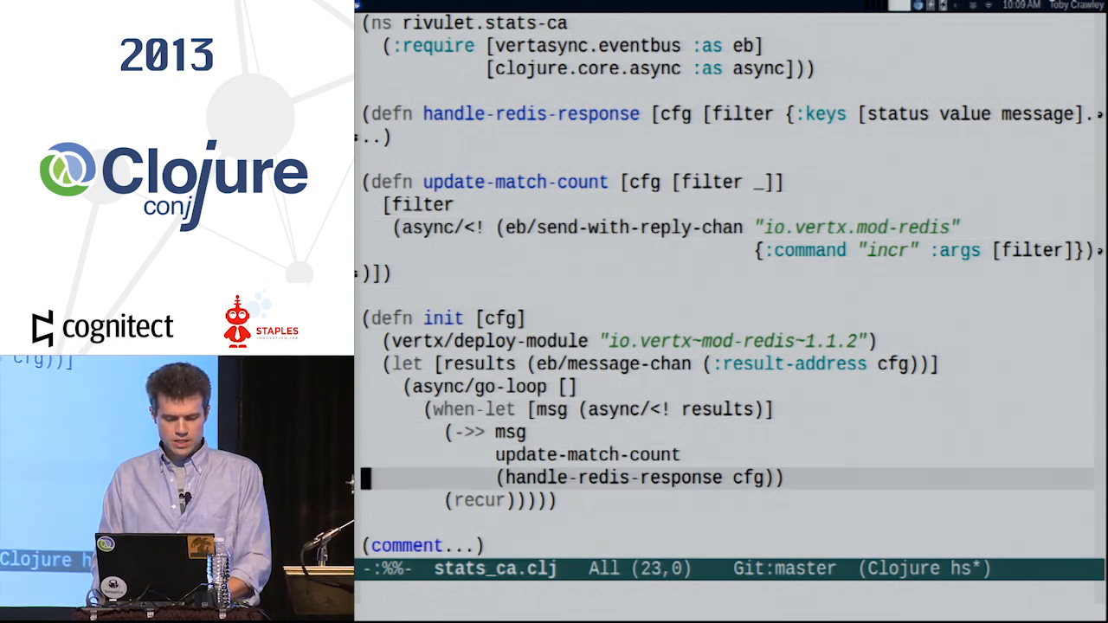
- Scroll stats_ca.clj to reveal the vaporware warning in the comment block
scroll(down, 3)
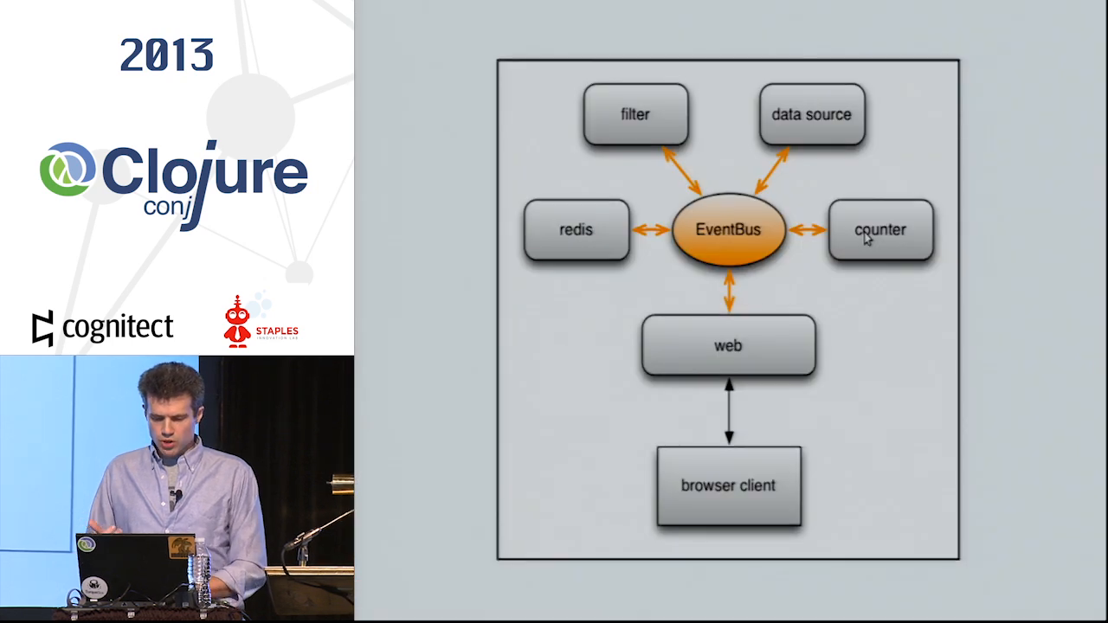
mouse_move(613, 219)
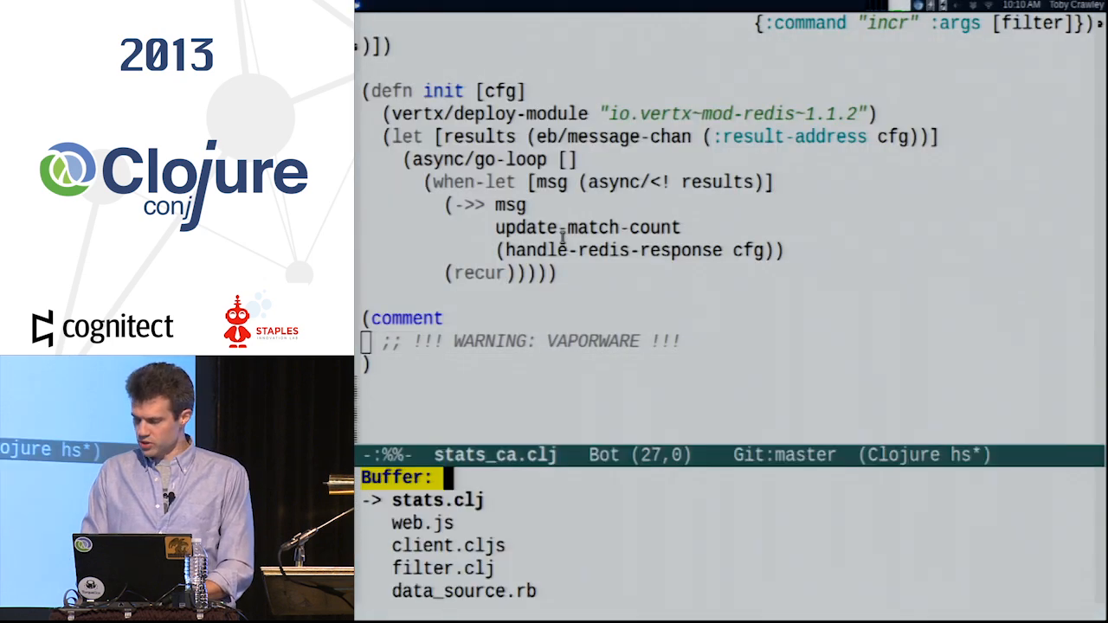
- Switch to init.clj and walk through its deploy-verticle calls and repl/start
text(in)
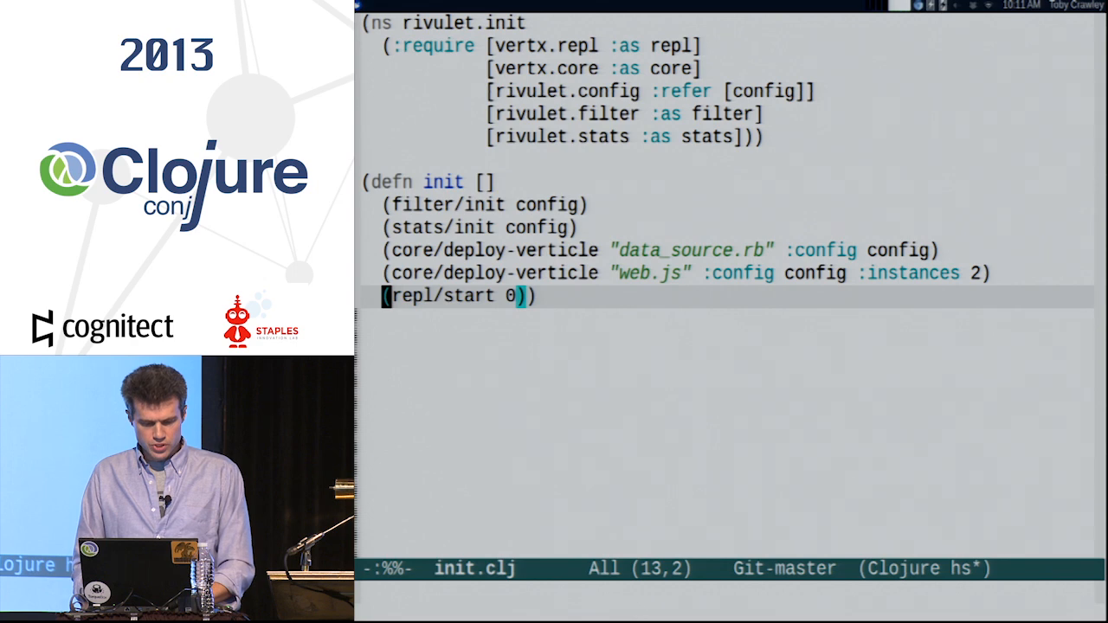
key(ctrl+space)
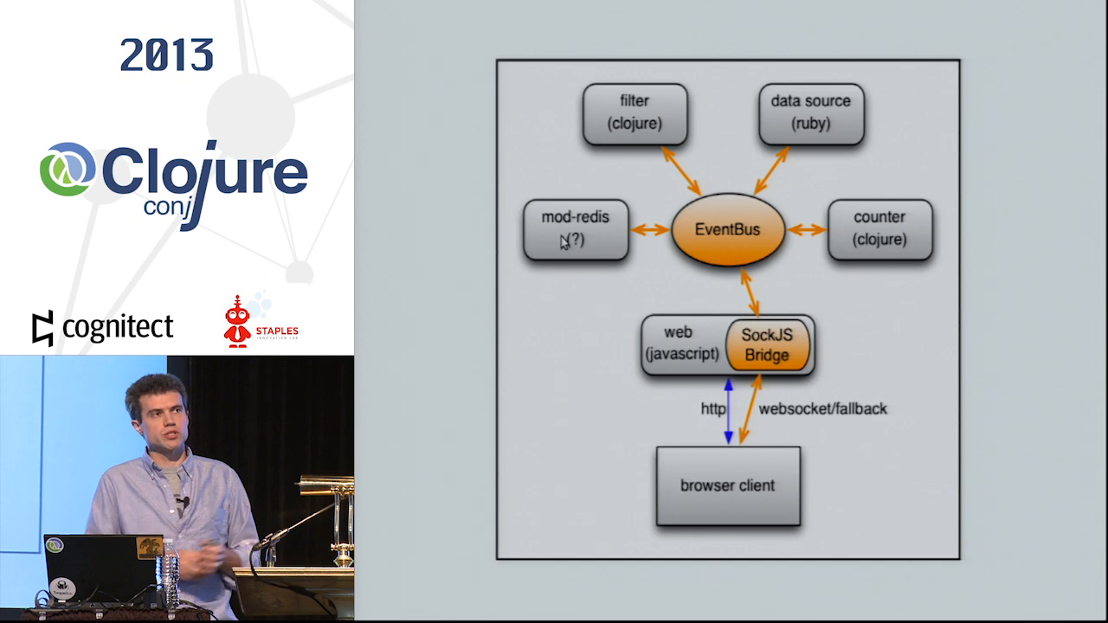
mouse_move(377, 136)
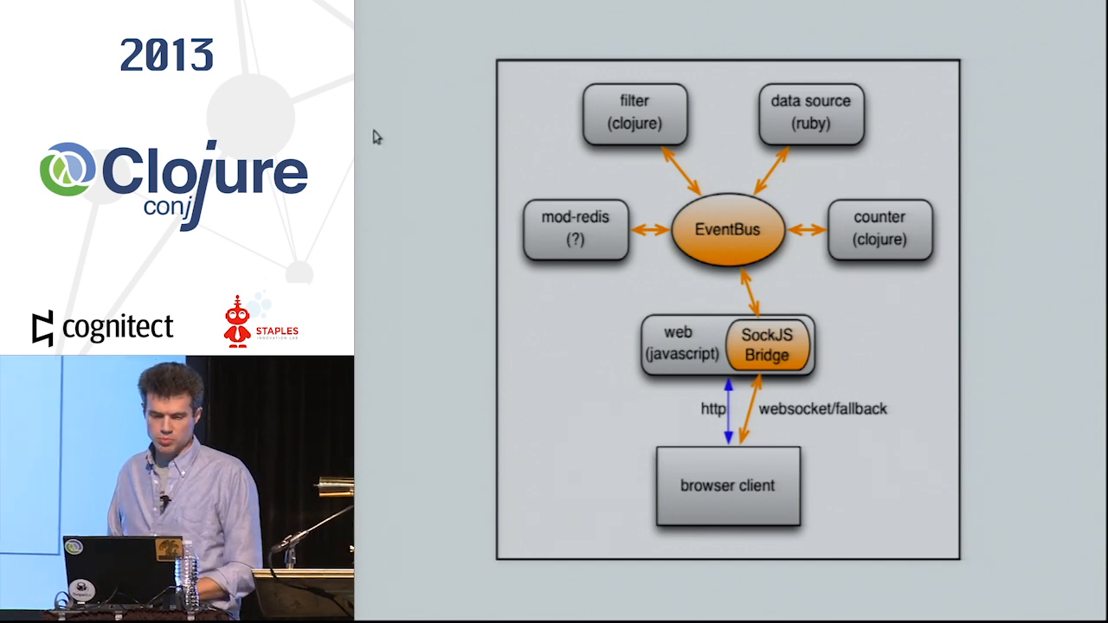